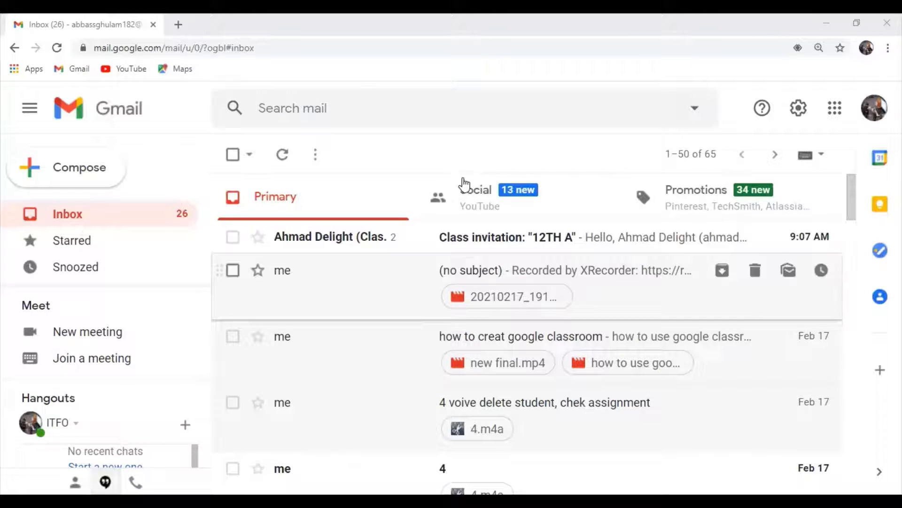
mouse_move(492, 280)
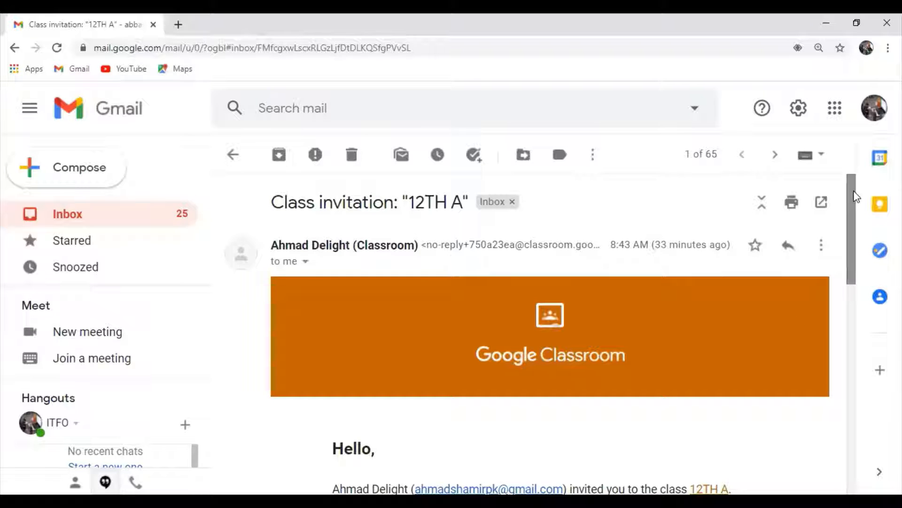
Accept the 12TH A class invitation from the Gmail email, launching Google Classroom in a new tab.
scroll("down", 3)
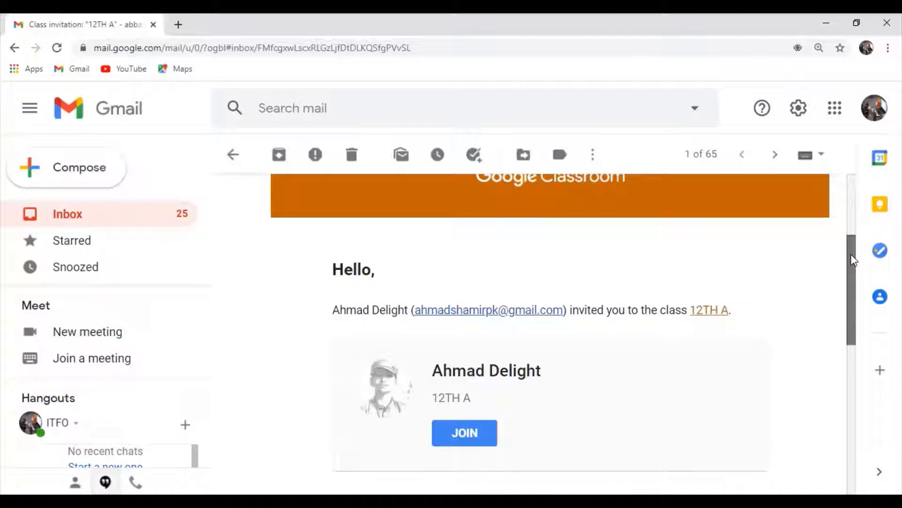
scroll("down", 3)
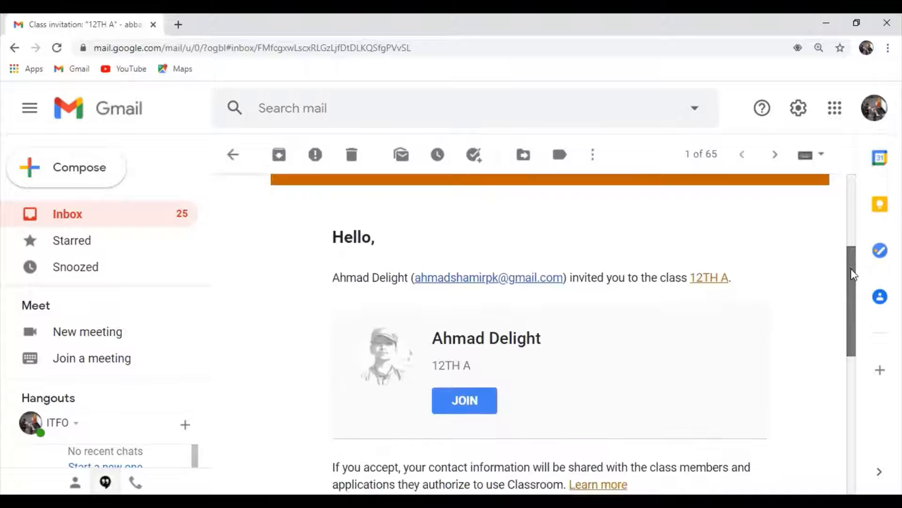
scroll("down", 3)
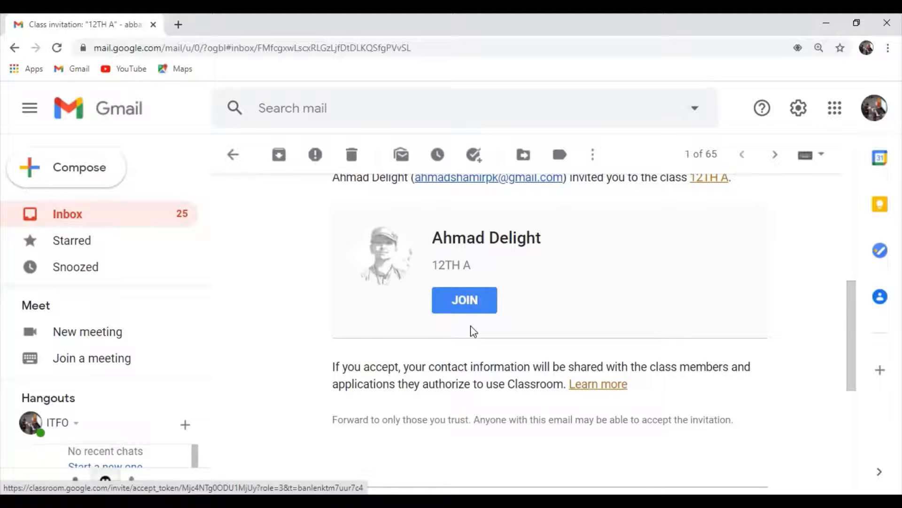
left_click(465, 299)
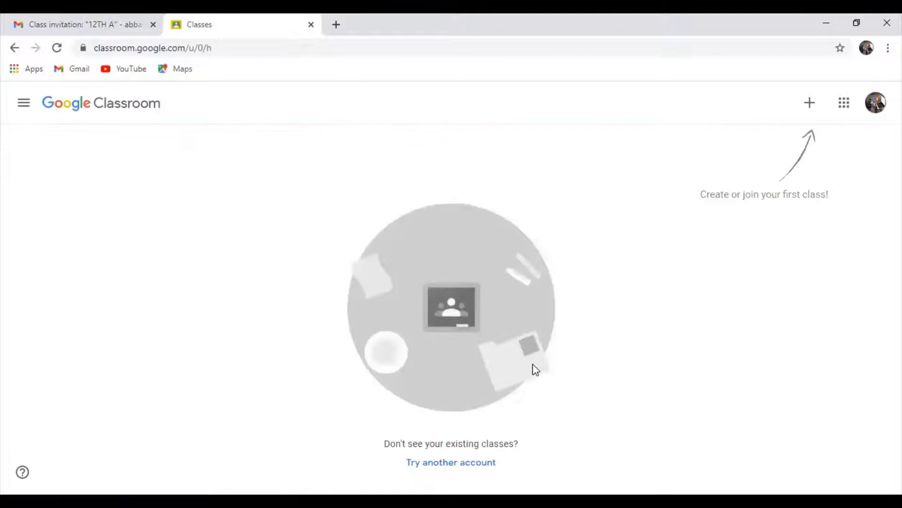
mouse_move(795, 118)
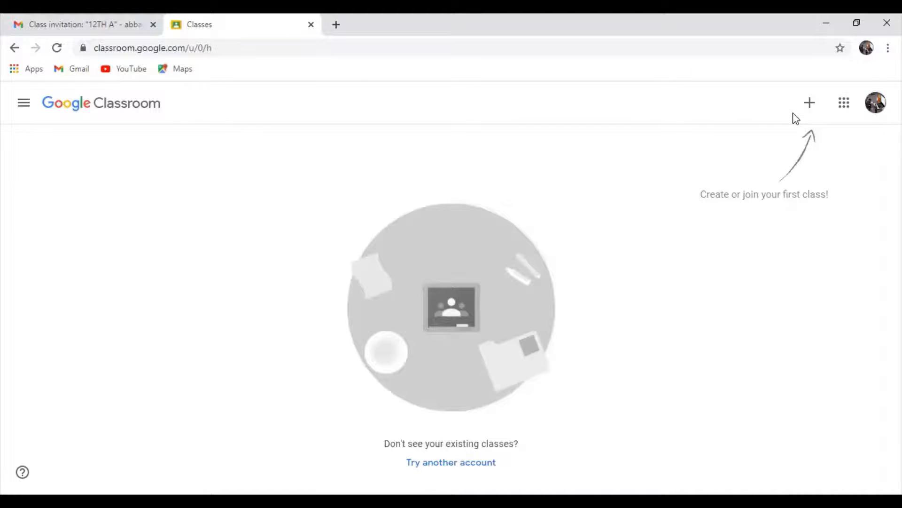
Choose Join class from the + menu to reach the class code form.
left_click(809, 101)
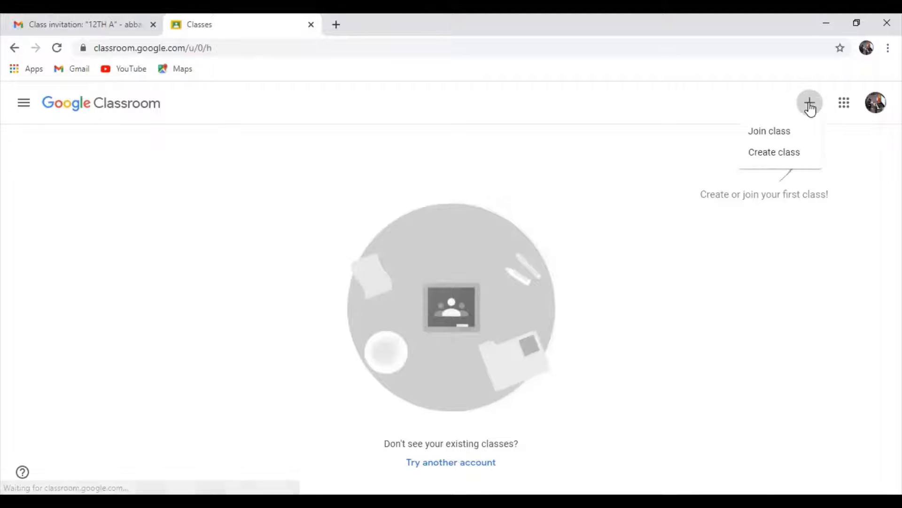
mouse_move(784, 133)
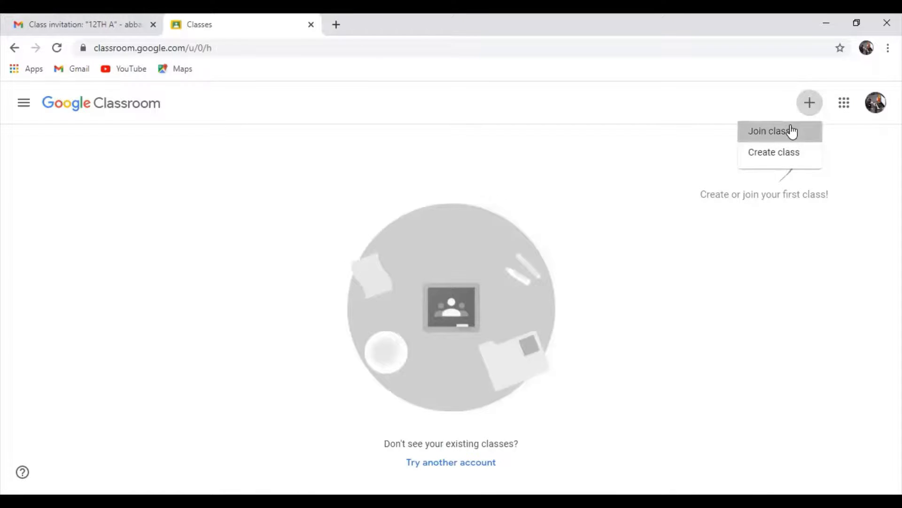
left_click(769, 131)
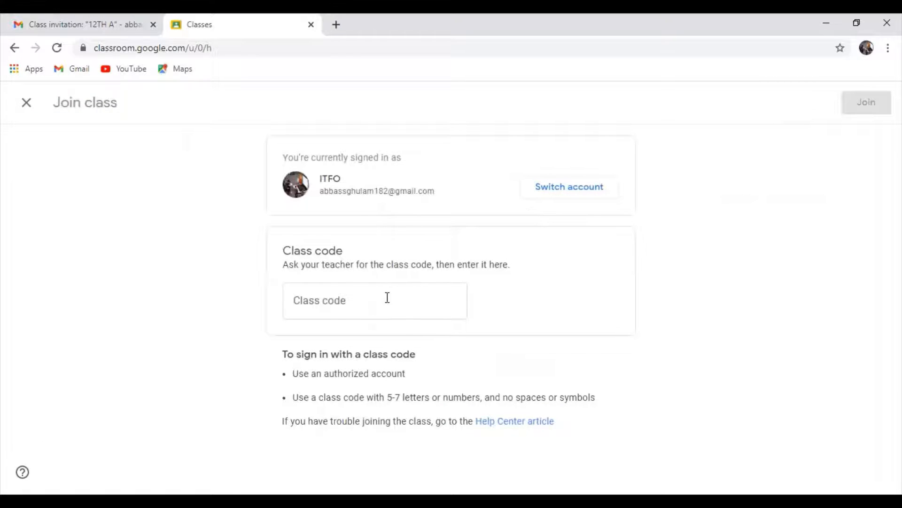
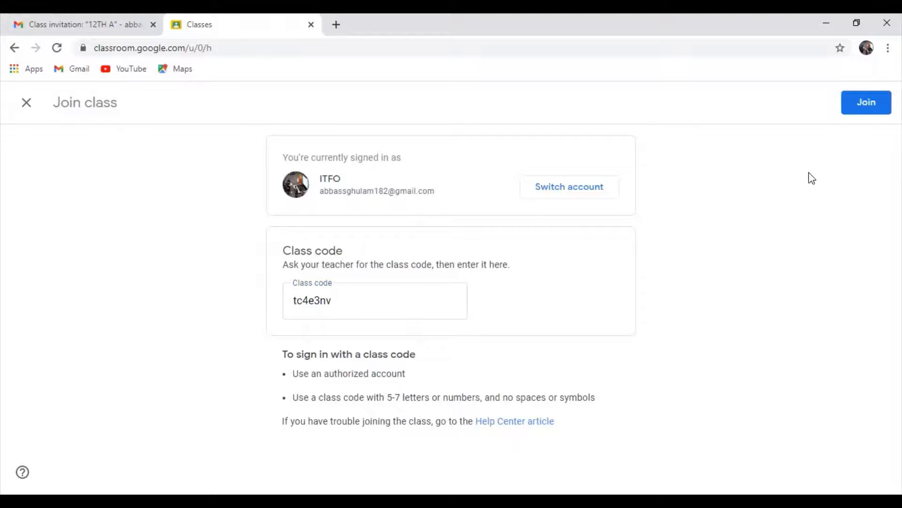
left_click(867, 102)
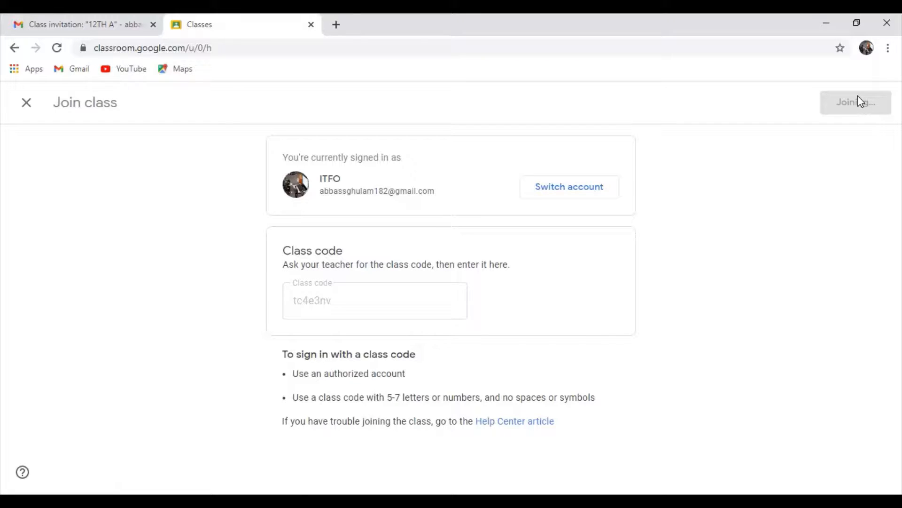
left_click(856, 102)
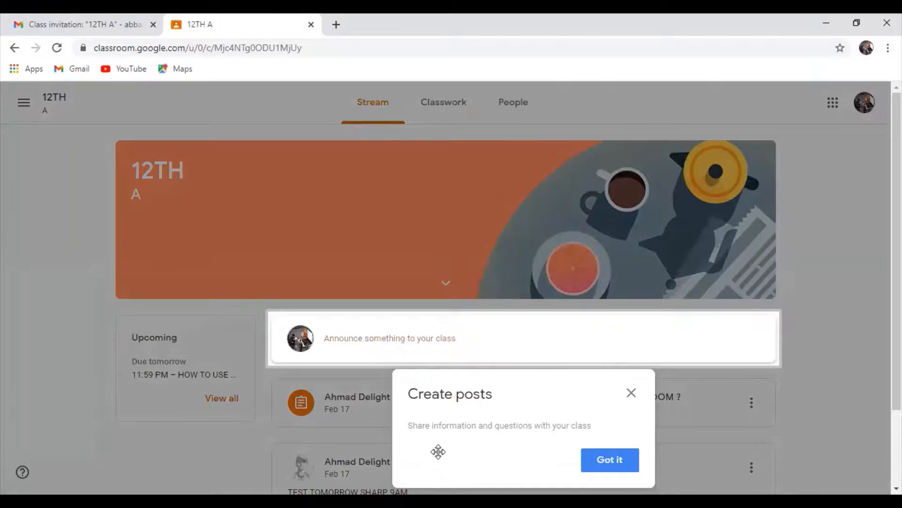
mouse_move(632, 399)
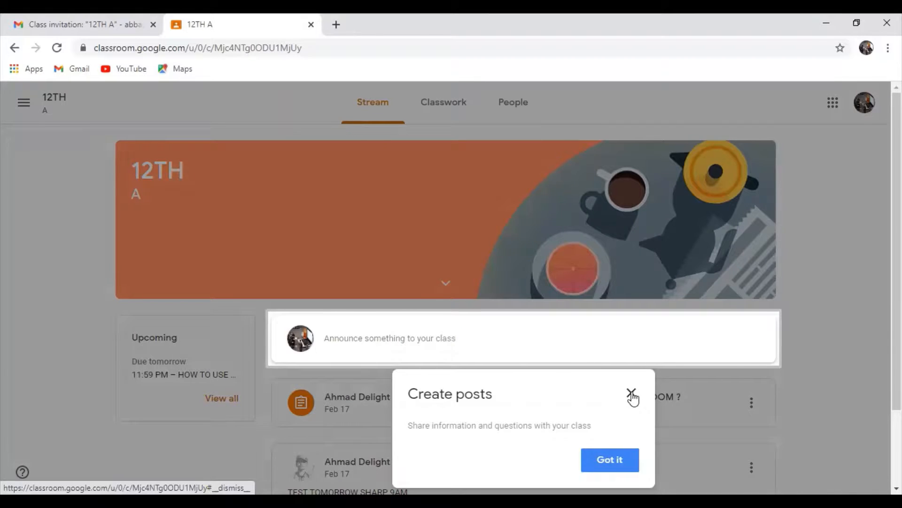
Dismiss the Create posts tip and expand the banner details showing subject COMPUTER, room 3RD.
left_click(631, 396)
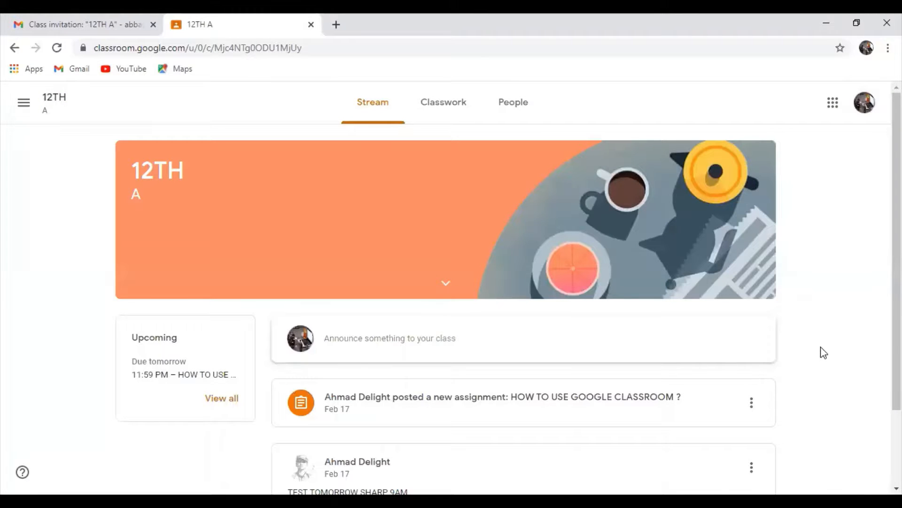
scroll("down", 3)
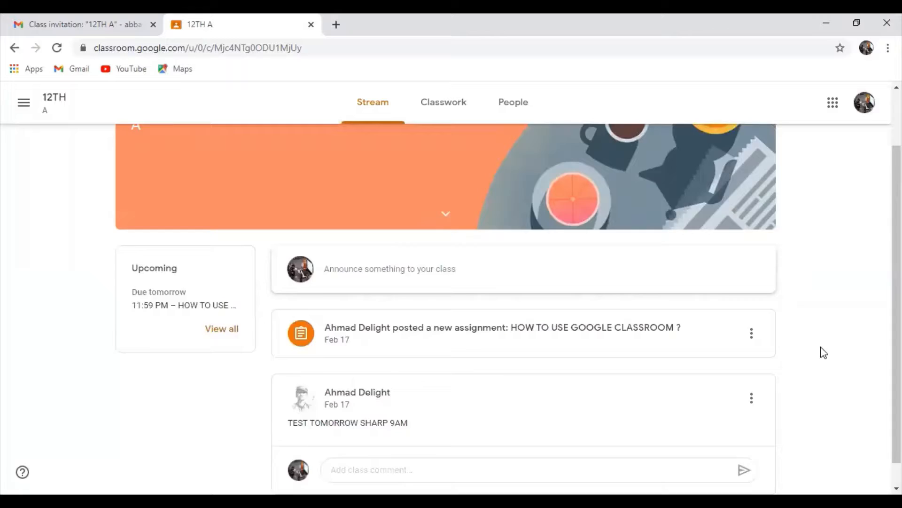
scroll("down", 3)
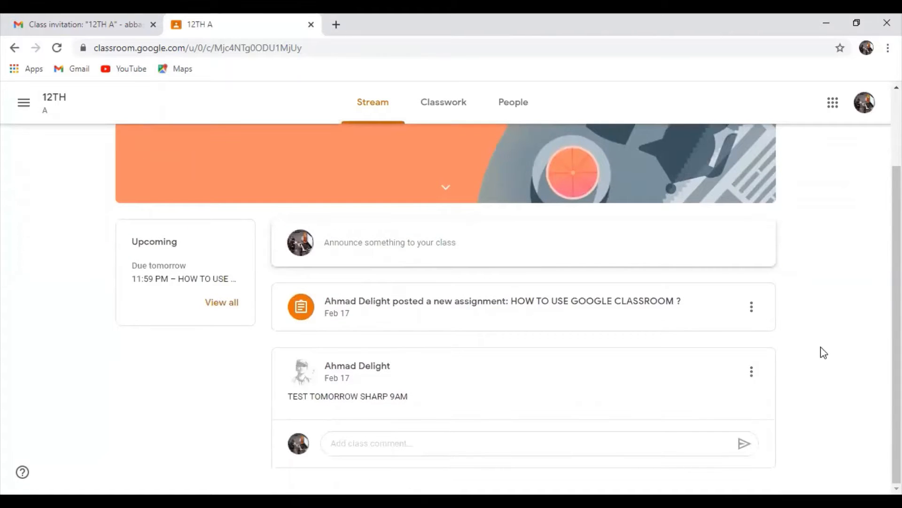
scroll("up", 3)
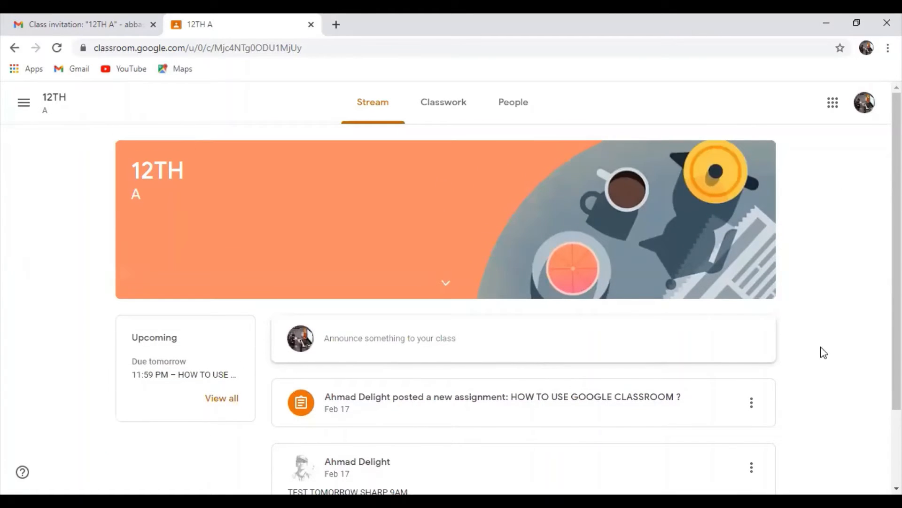
mouse_move(402, 270)
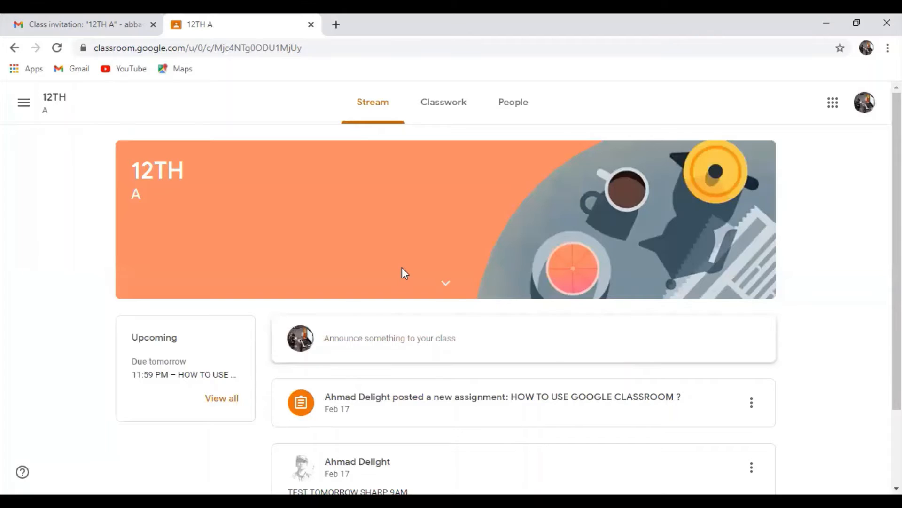
left_click(446, 283)
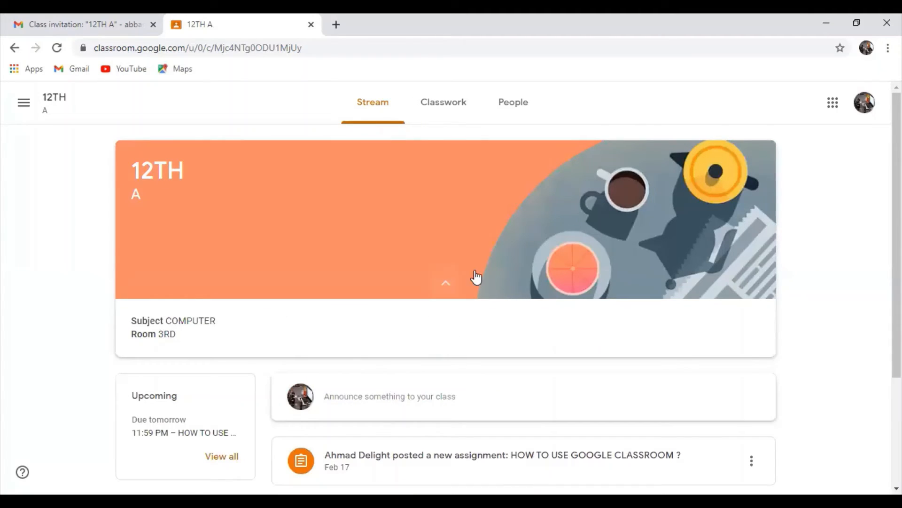